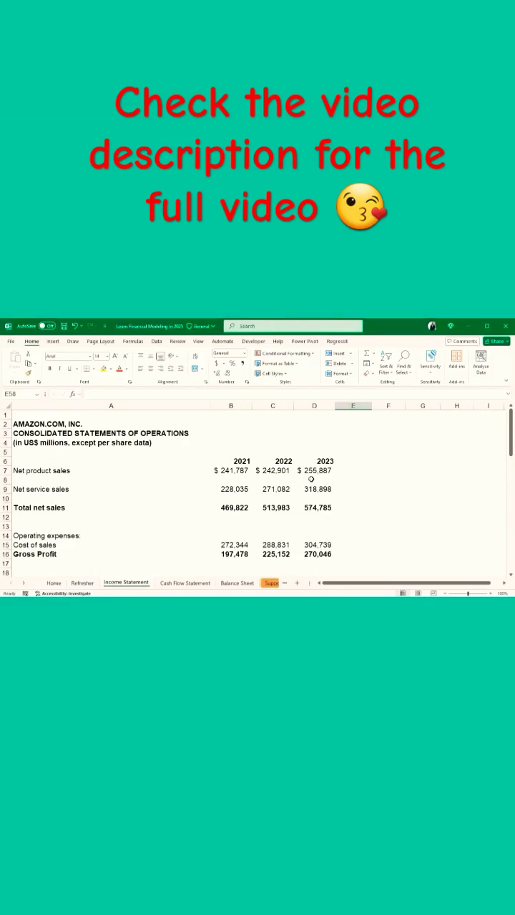
- Inspect the 2021–2022 sales and cost of sales values and make partial selections of the sales rows
{"action": "left_click", "coordinate": [230, 470]}
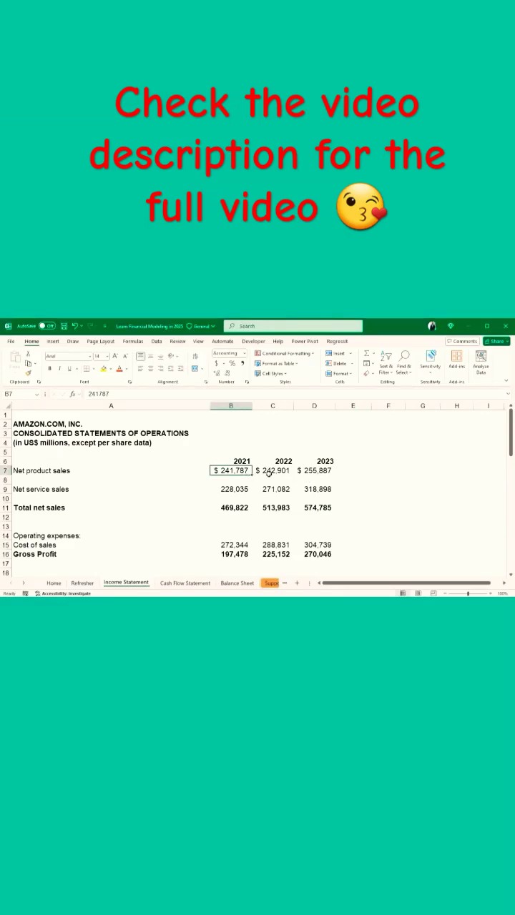
{"action": "left_click", "coordinate": [230, 488]}
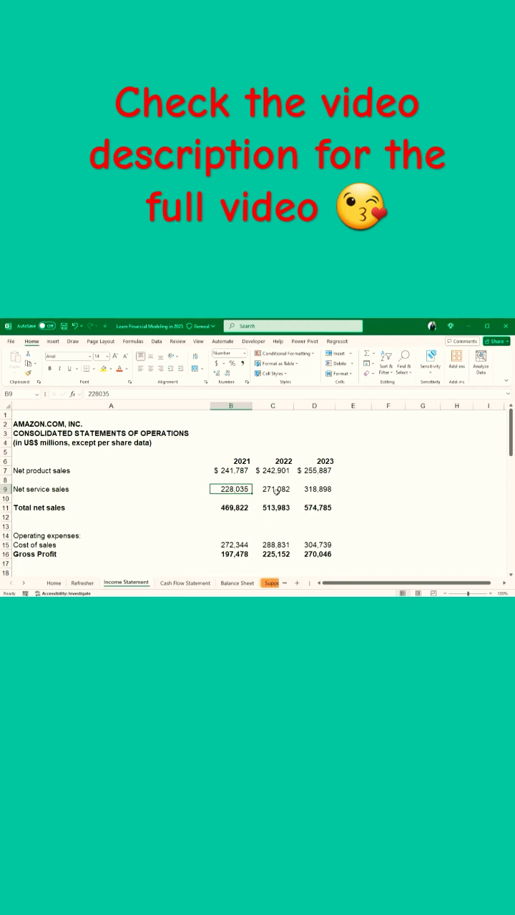
{"action": "left_click", "coordinate": [272, 545]}
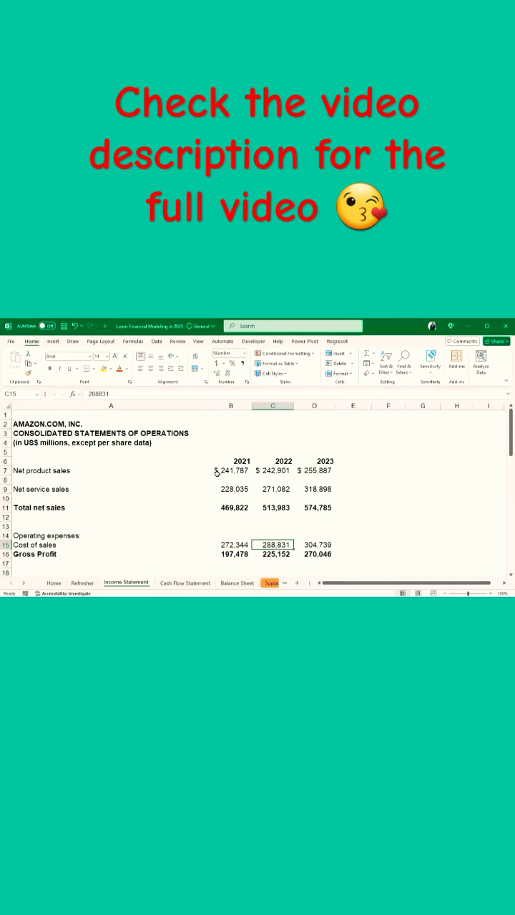
{"action": "left_click_drag", "start_coordinate": [230, 470], "coordinate": [230, 489]}
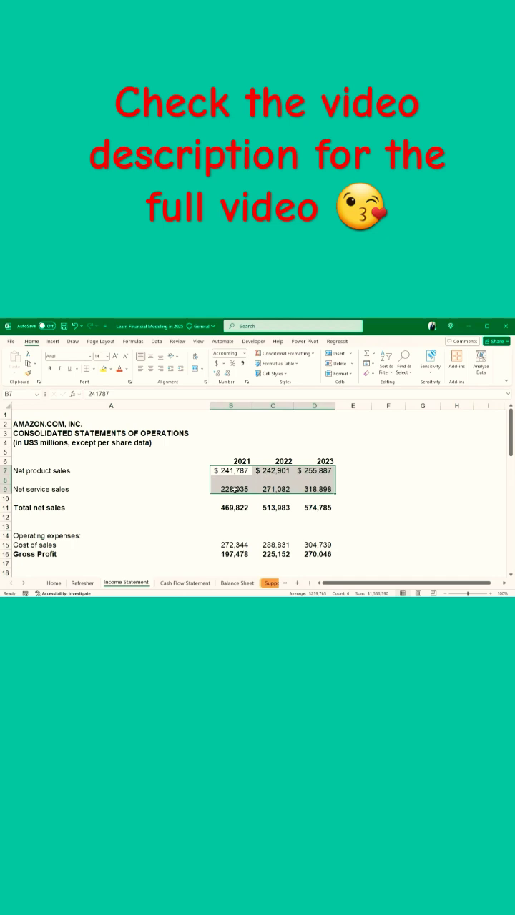
{"action": "left_click_drag", "start_coordinate": [232, 489], "coordinate": [272, 489]}
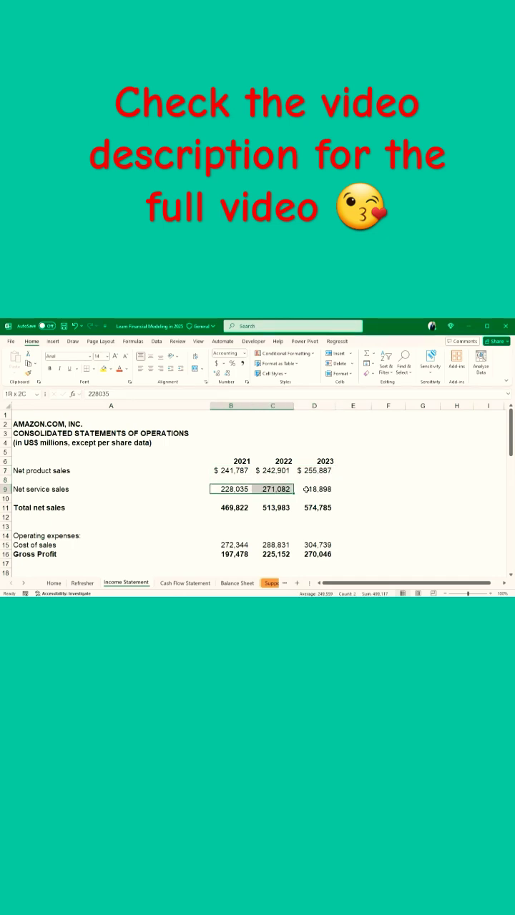
{"action": "scroll", "scroll_direction": "down", "scroll_amount": 3}
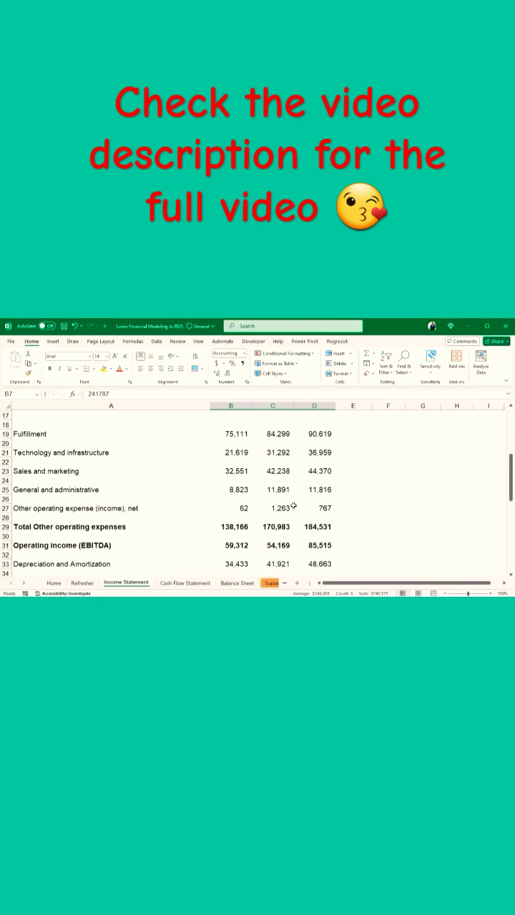
{"action": "scroll", "scroll_direction": "up", "scroll_amount": 3}
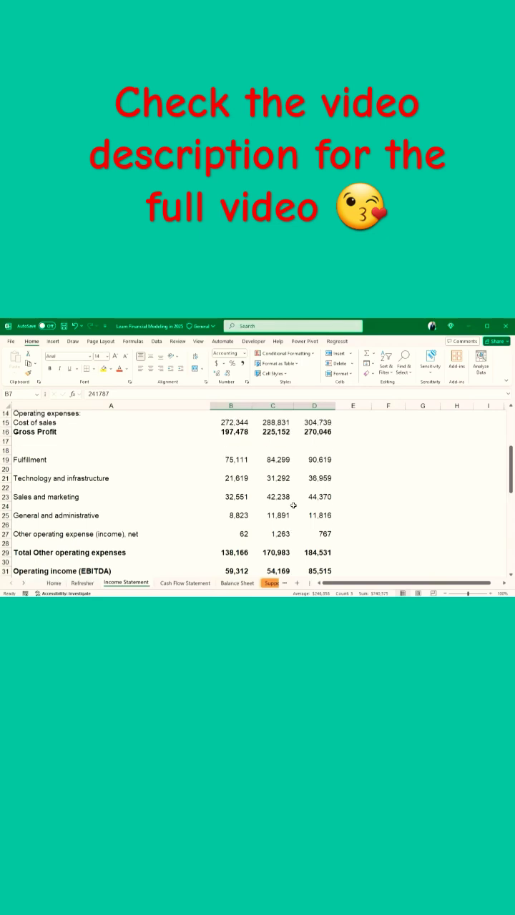
{"action": "scroll", "scroll_direction": "up", "scroll_amount": 3}
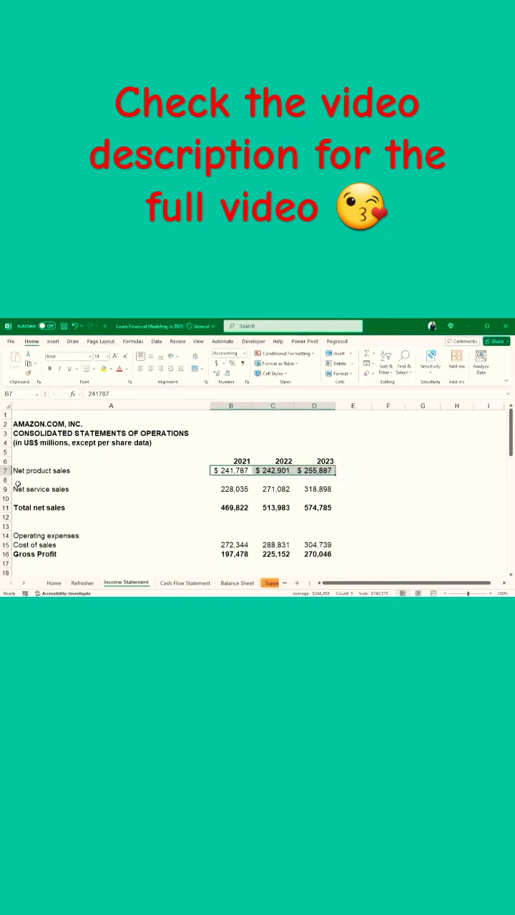
- Select the whole block of 2021–2023 figures from net product sales down to diluted shares
{"action": "left_click_drag", "start_coordinate": [230, 470], "coordinate": [230, 489]}
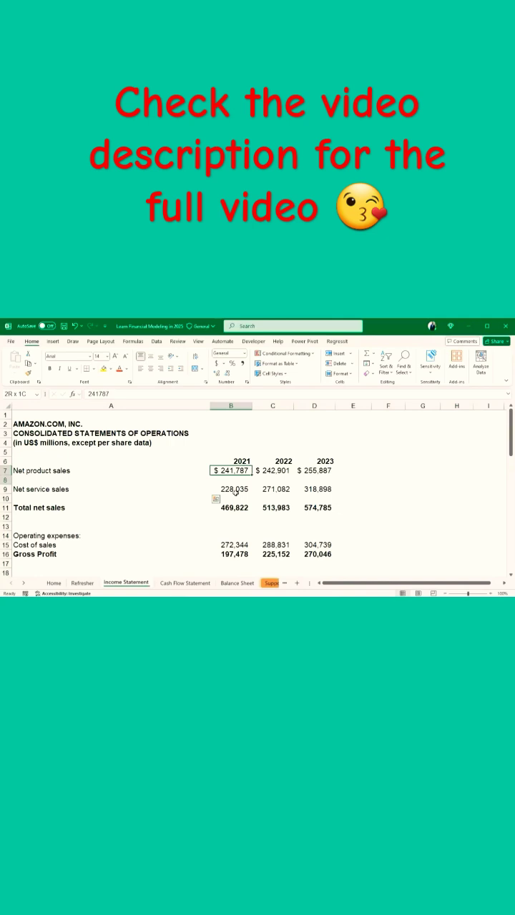
{"action": "scroll", "scroll_direction": "down", "scroll_amount": 3}
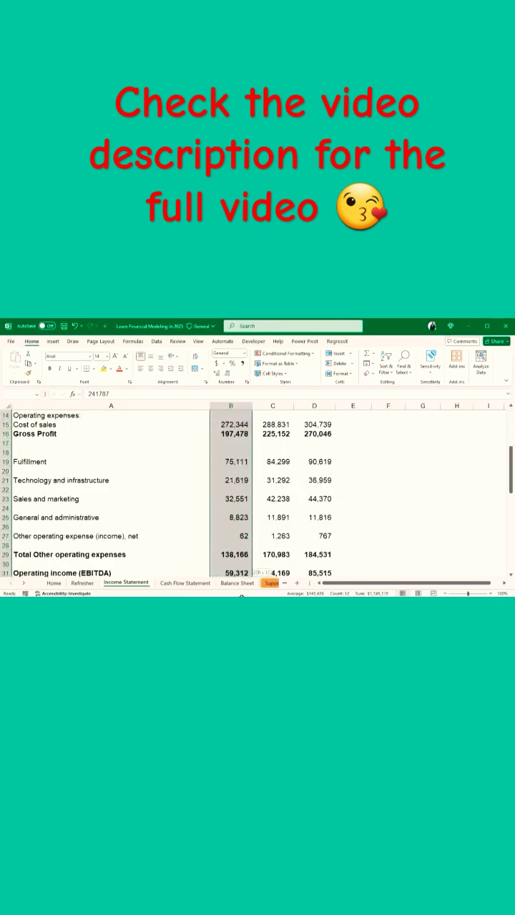
{"action": "scroll", "scroll_direction": "down", "scroll_amount": 3}
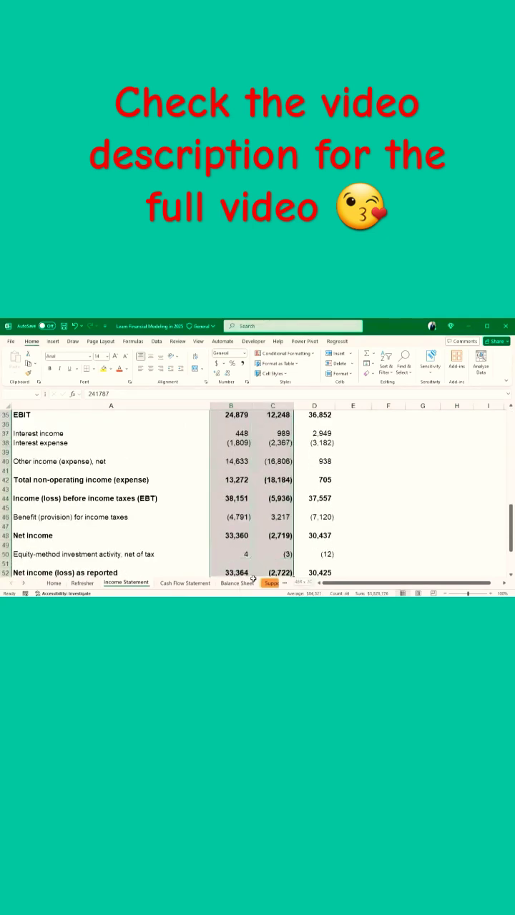
{"action": "scroll", "scroll_direction": "down", "scroll_amount": 3}
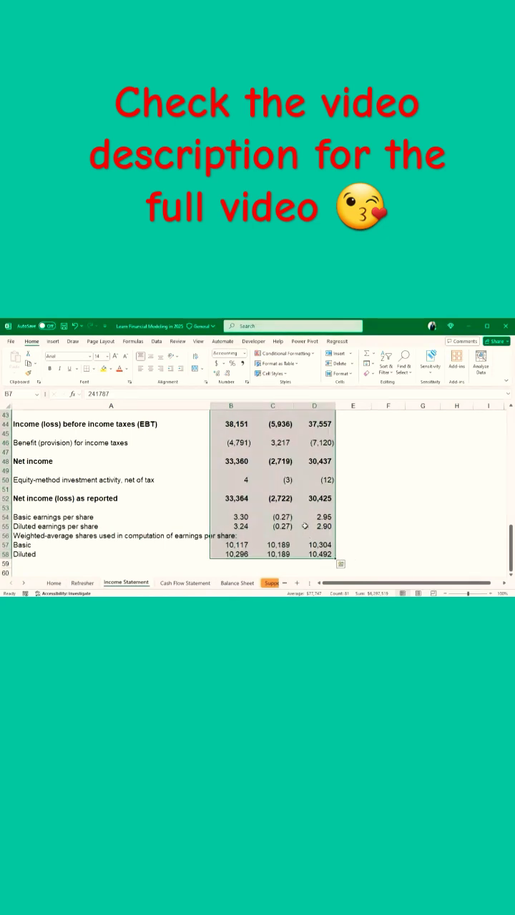
{"action": "scroll", "scroll_direction": "up", "scroll_amount": 3}
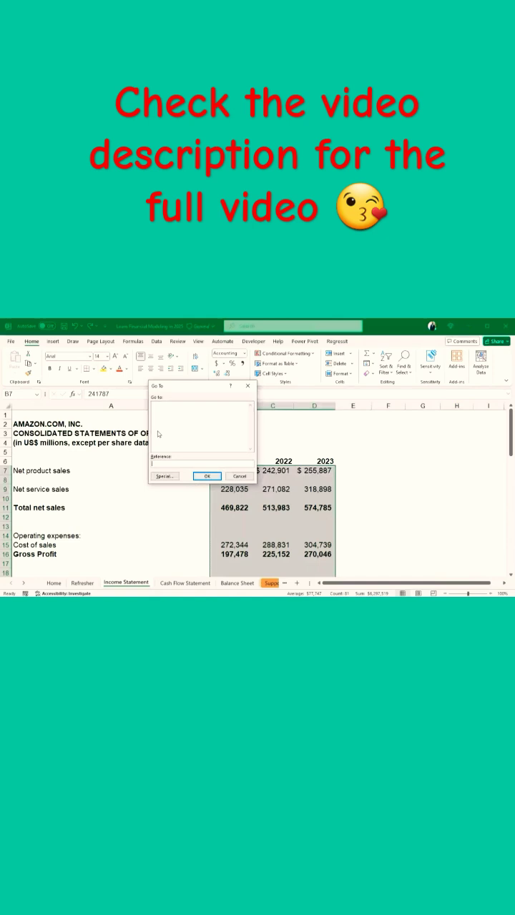
- Use Go To Special with Constants and only Numbers checked to select the typed-in numeric cells
{"action": "left_click", "coordinate": [166, 476]}
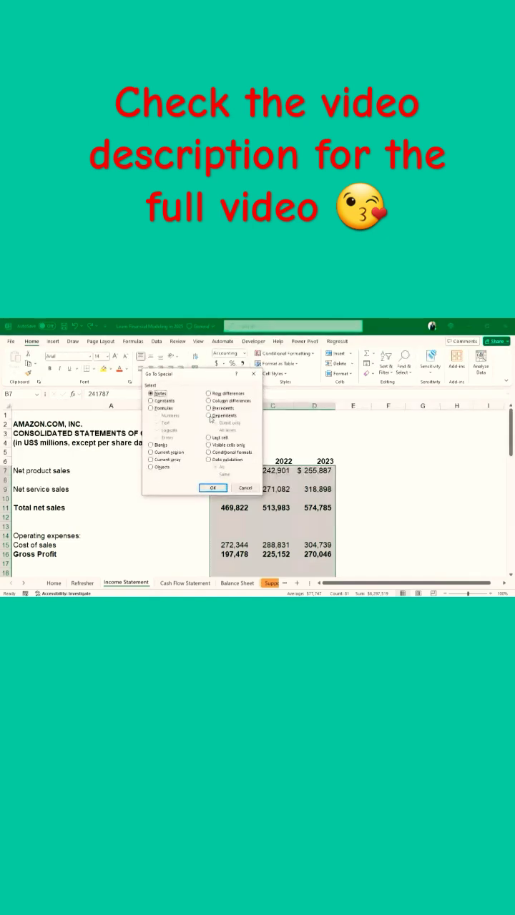
{"action": "left_click", "coordinate": [152, 400]}
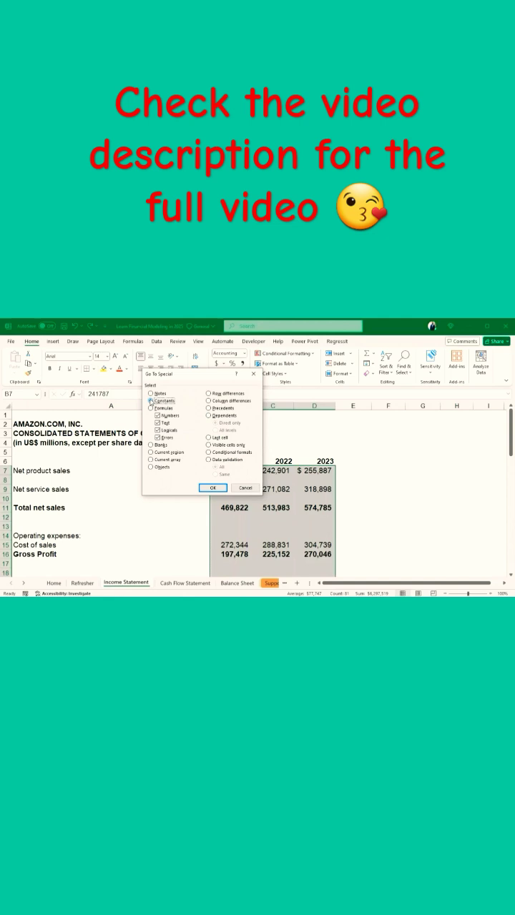
{"action": "left_click", "coordinate": [151, 409]}
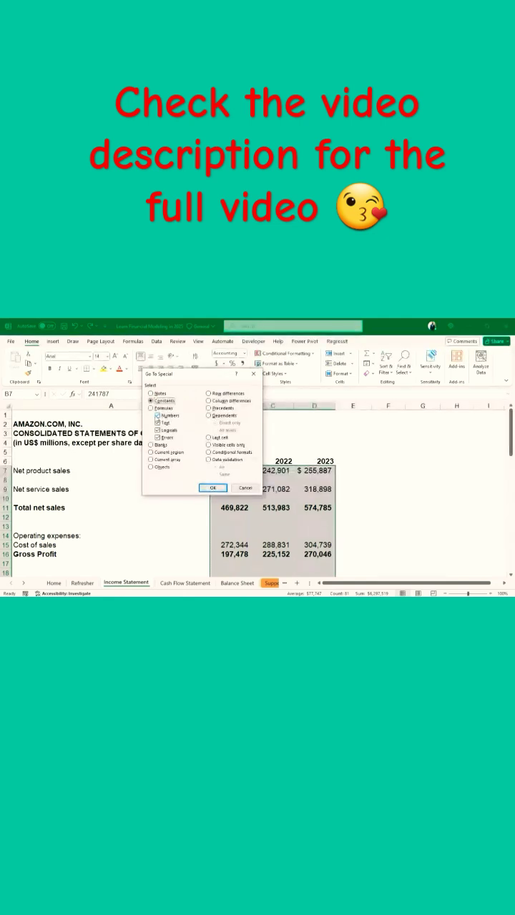
{"action": "left_click", "coordinate": [159, 414]}
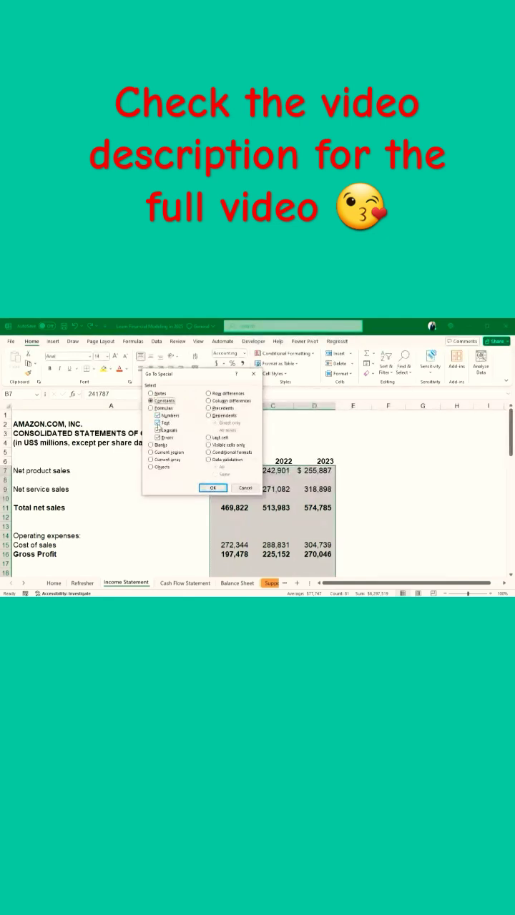
{"action": "left_click", "coordinate": [159, 437]}
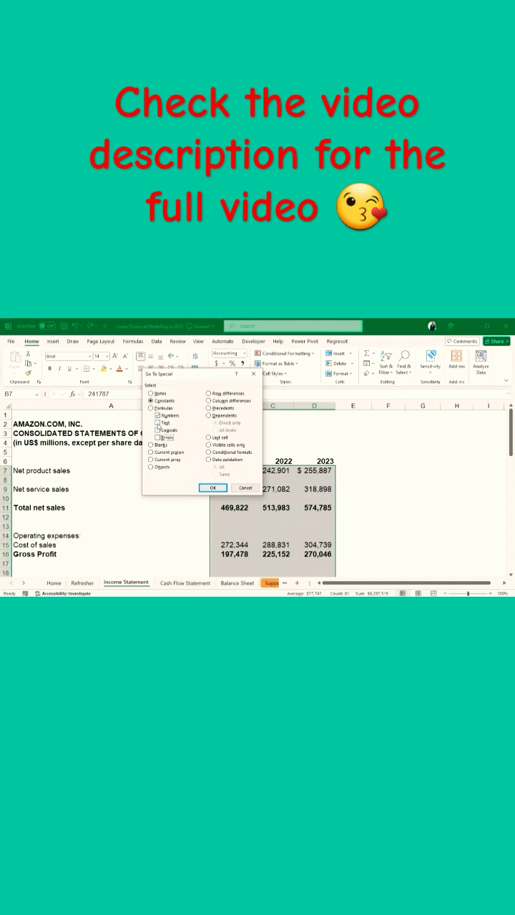
{"action": "left_click", "coordinate": [212, 488]}
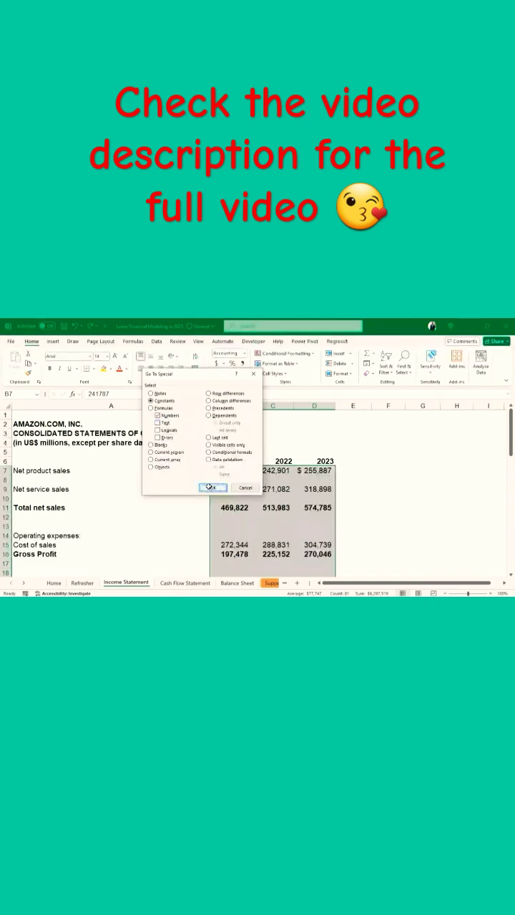
{"action": "left_click", "coordinate": [212, 487]}
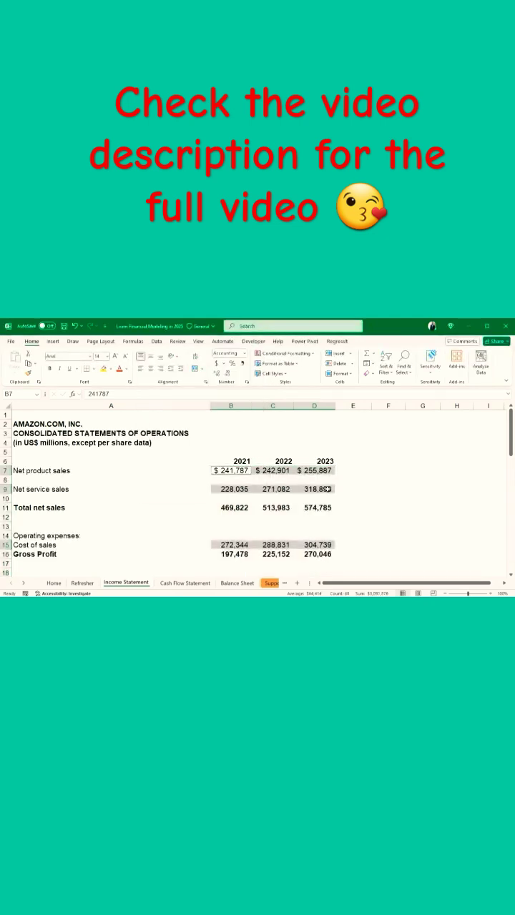
{"action": "scroll", "scroll_direction": "down", "scroll_amount": 3}
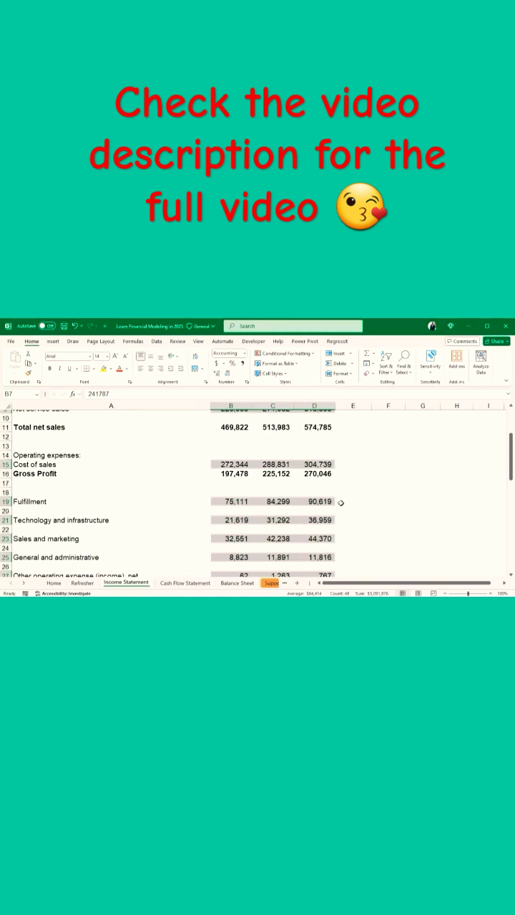
{"action": "scroll", "scroll_direction": "down", "scroll_amount": 3}
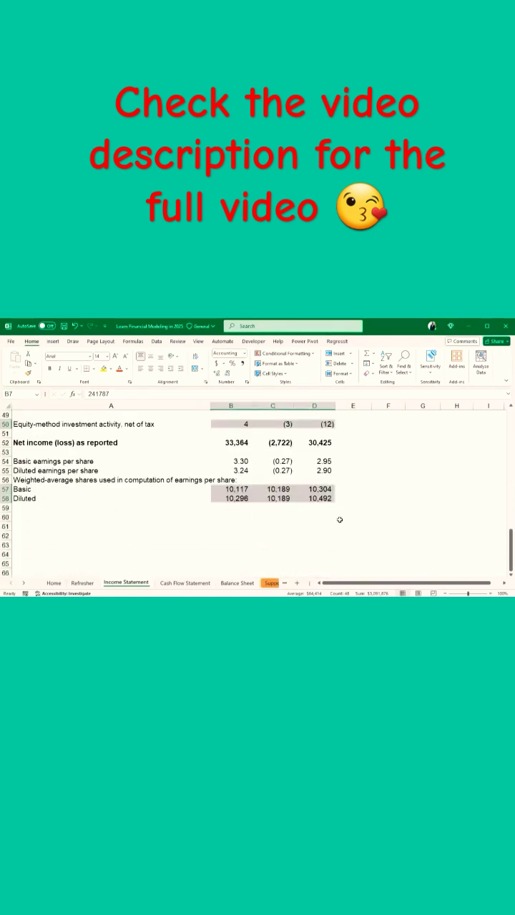
{"action": "scroll", "scroll_direction": "up", "scroll_amount": 3}
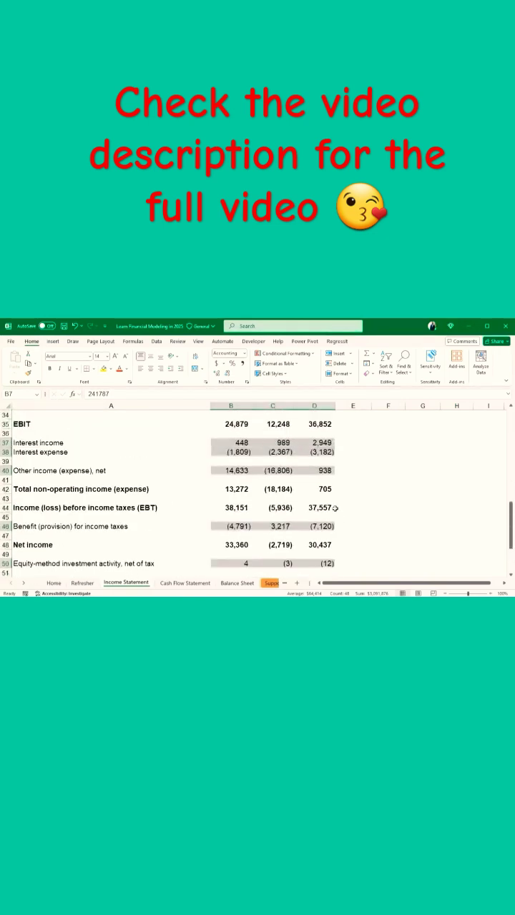
{"action": "scroll", "scroll_direction": "up", "scroll_amount": 3}
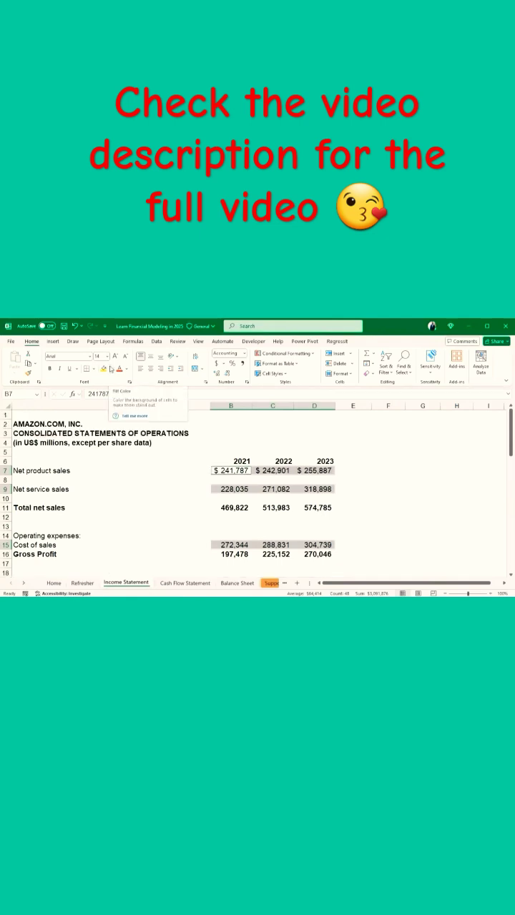
{"action": "mouse_move", "coordinate": [120, 368]}
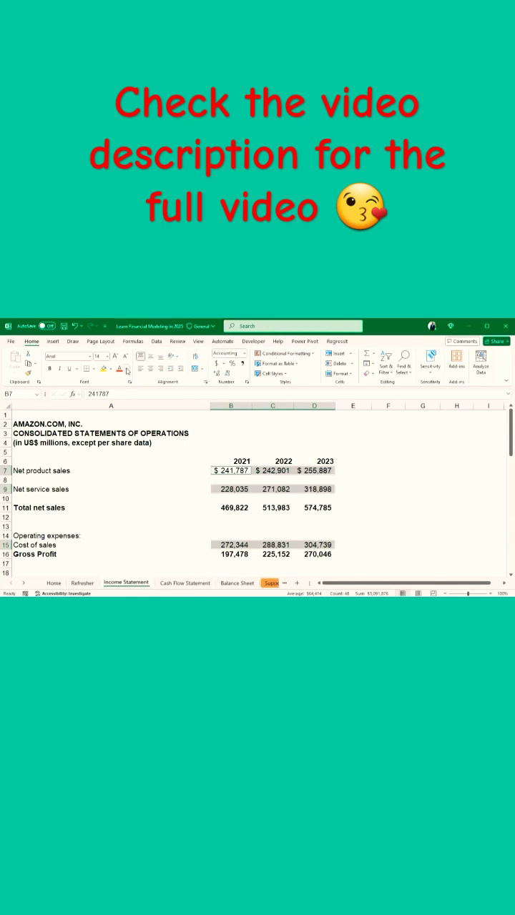
- Colour the selected numeric constants blue, leaving formula cells black, then deselect
{"action": "left_click", "coordinate": [126, 369]}
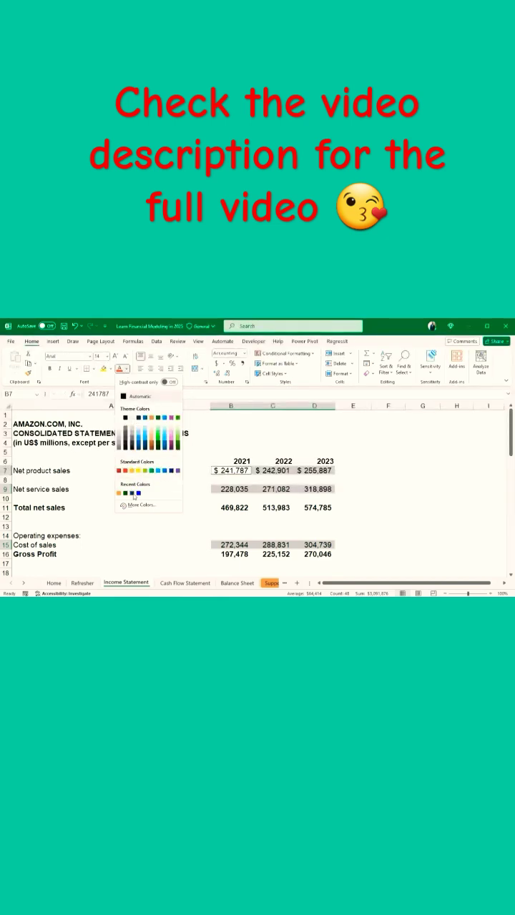
{"action": "mouse_move", "coordinate": [134, 493]}
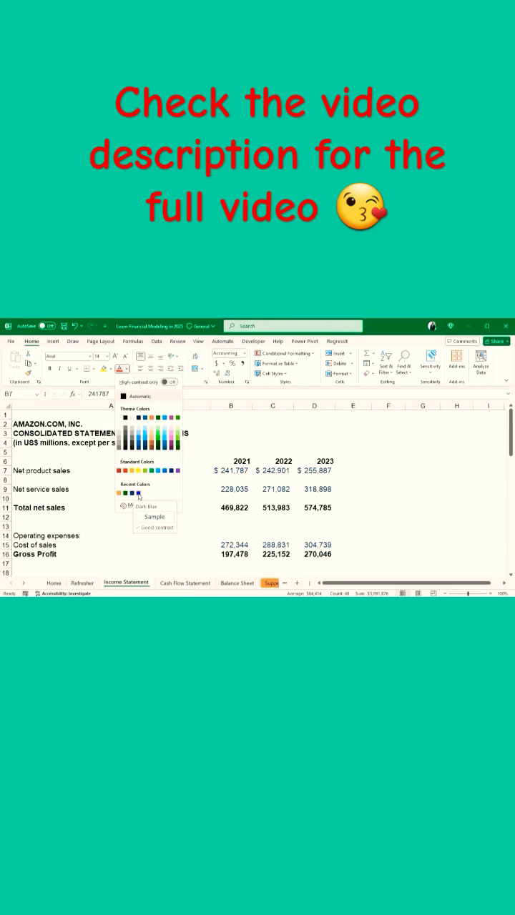
{"action": "left_click", "coordinate": [134, 493]}
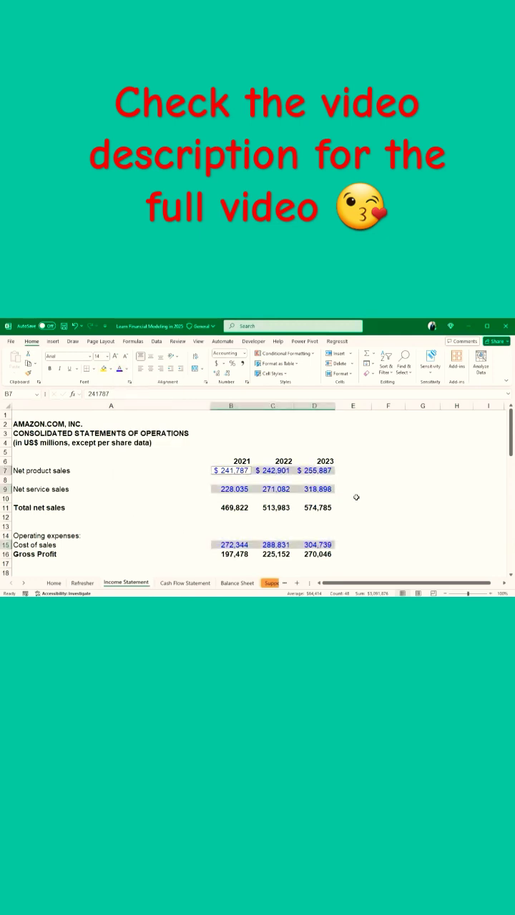
{"action": "left_click", "coordinate": [351, 498]}
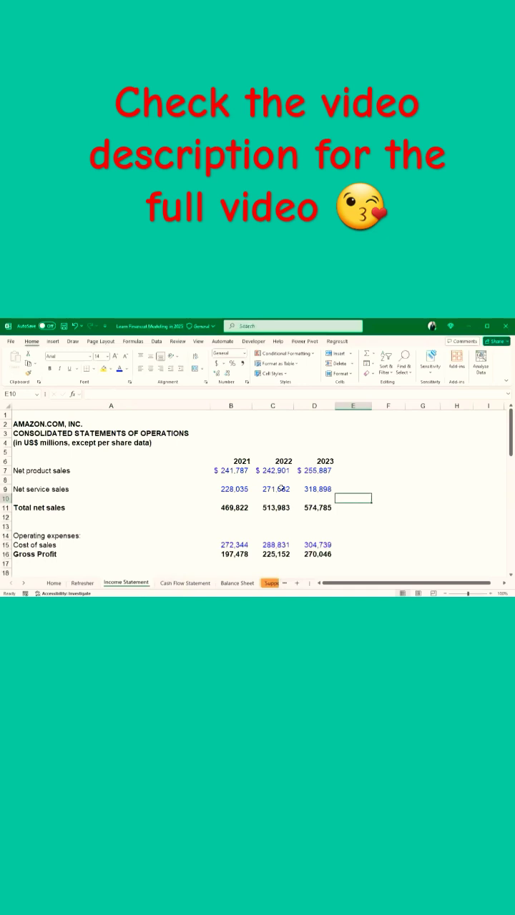
{"action": "scroll", "scroll_direction": "down", "scroll_amount": 3}
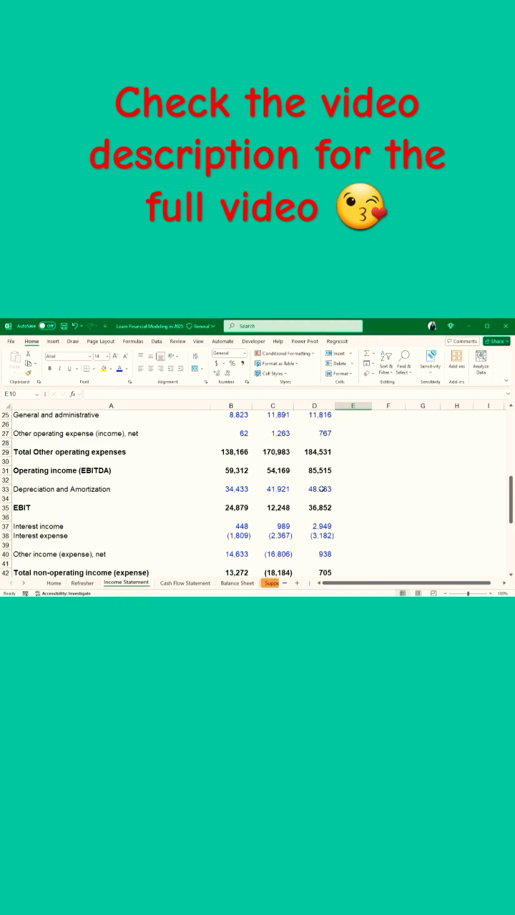
{"action": "scroll", "scroll_direction": "down", "scroll_amount": 3}
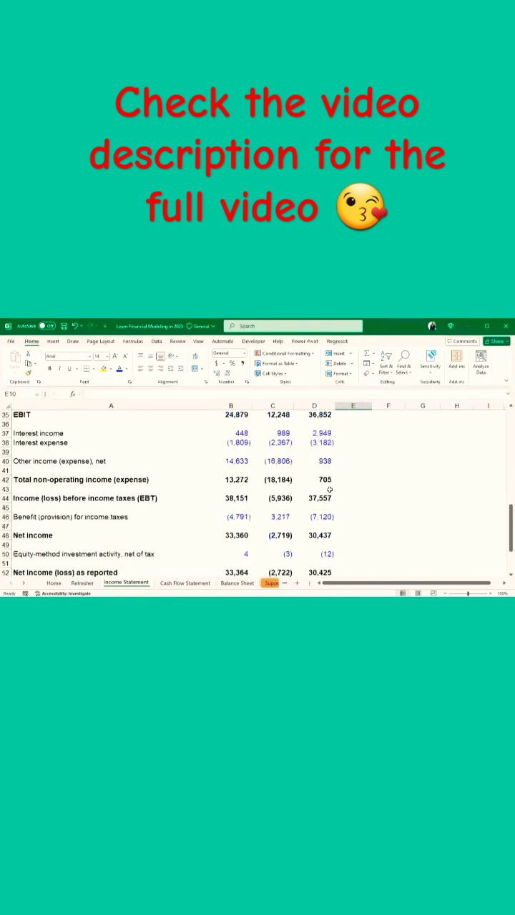
{"action": "scroll", "scroll_direction": "down", "scroll_amount": 3}
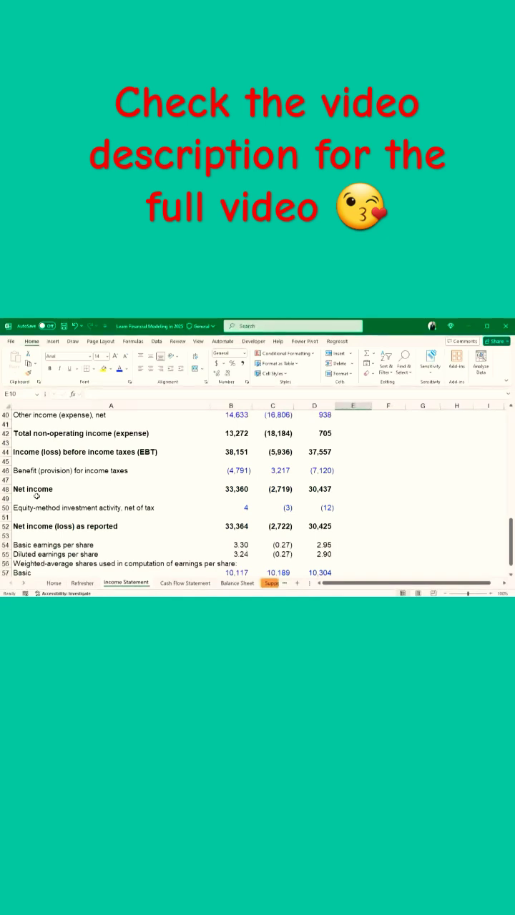
{"action": "scroll", "scroll_direction": "down", "scroll_amount": 3}
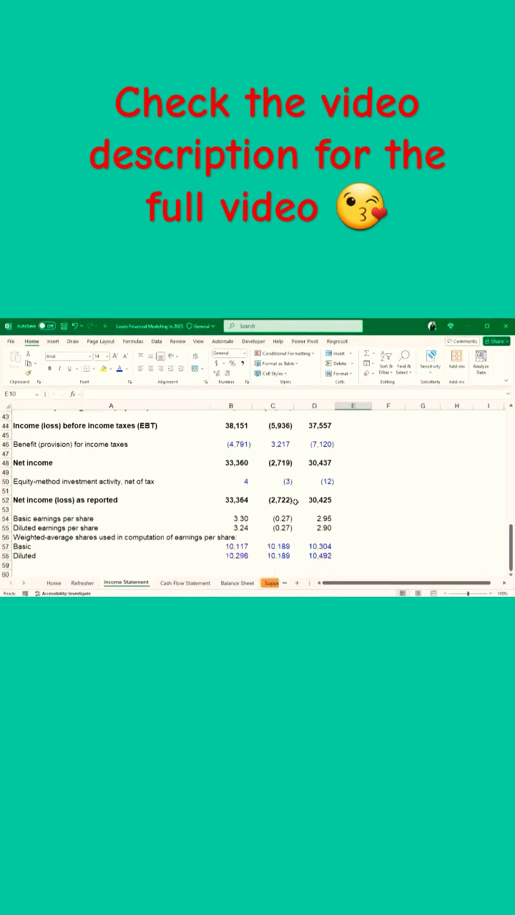
{"action": "scroll", "scroll_direction": "up", "scroll_amount": 3}
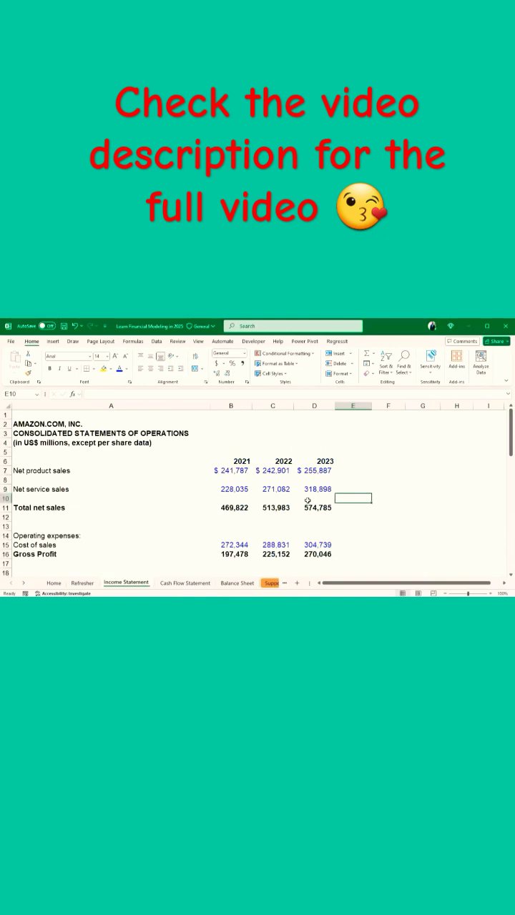